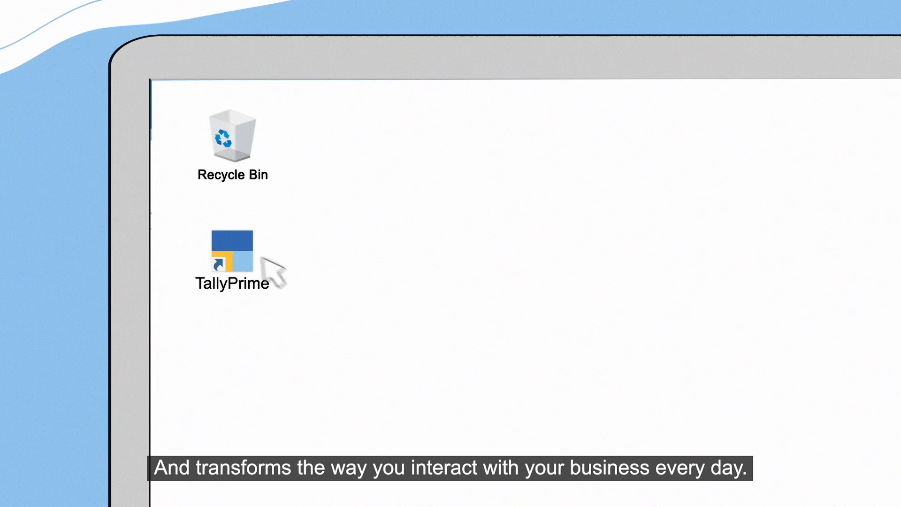
- Launch TallyPrime from its desktop shortcut and open Apex Electronics
double_click(232, 254)
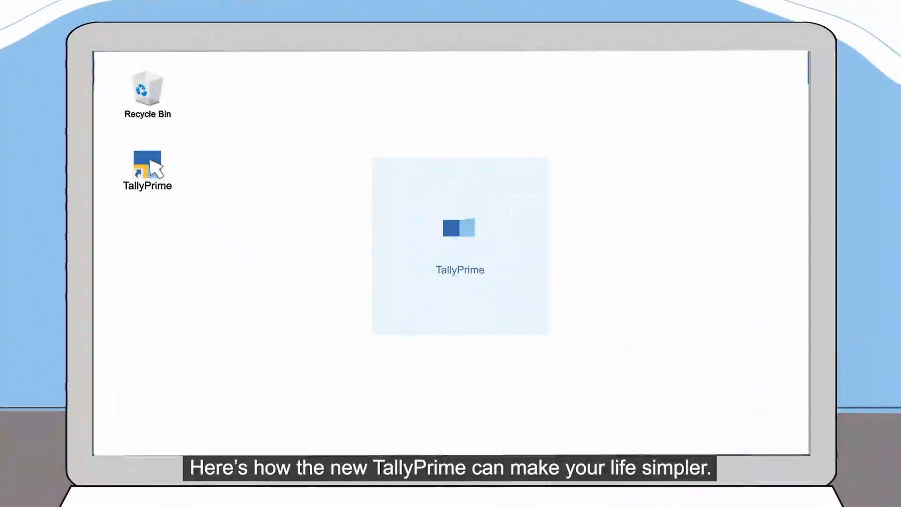
double_click(146, 166)
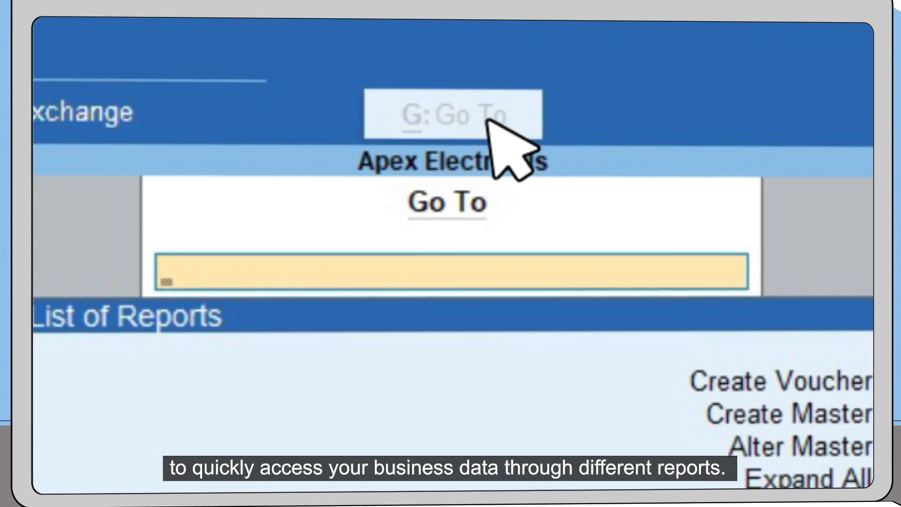
- Enter 'Stock Summary' in the Go To search
type("Stock Summary")
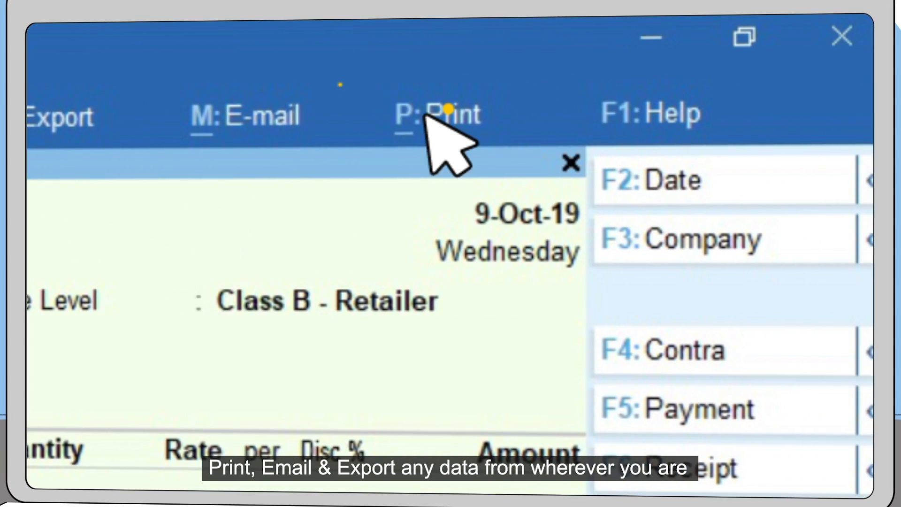
- From the voucher's Print menu, choose the Bills Receivable report
left_click(436, 114)
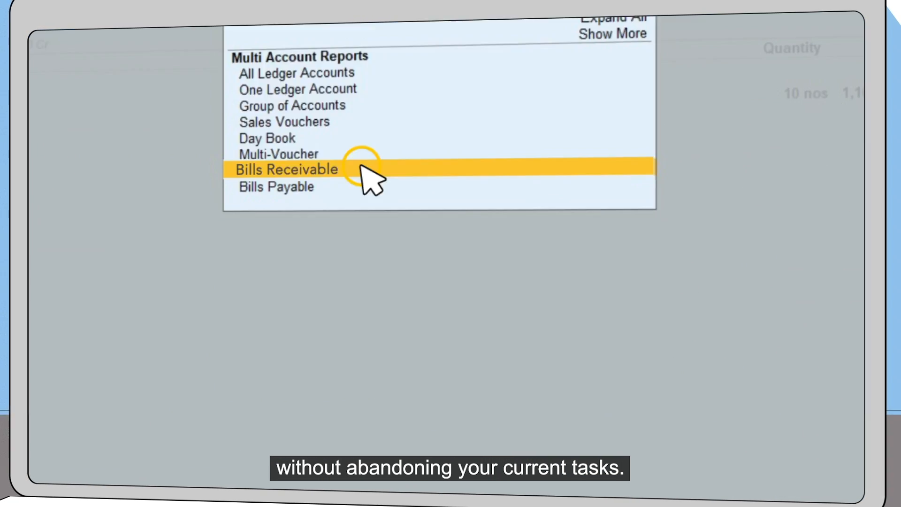
left_click(284, 169)
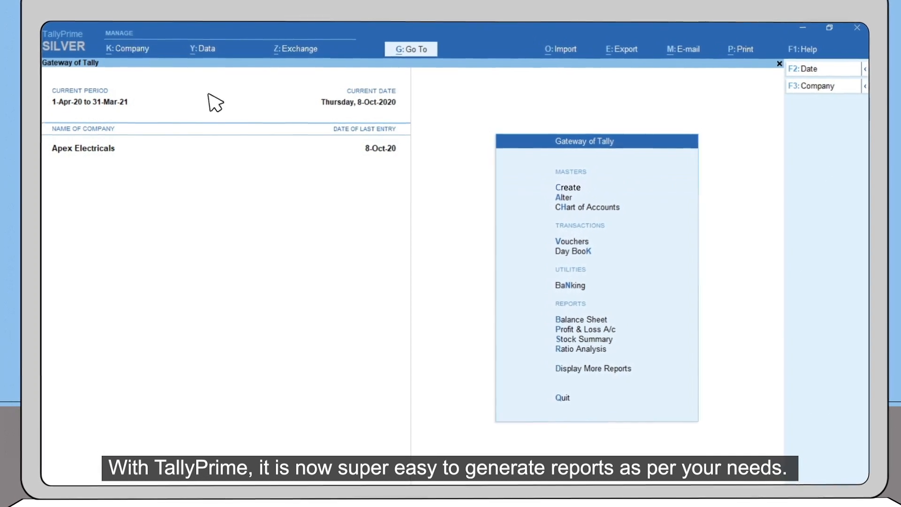
- Select the company information area on the Apex Electricals Gateway of Tally
left_click(585, 329)
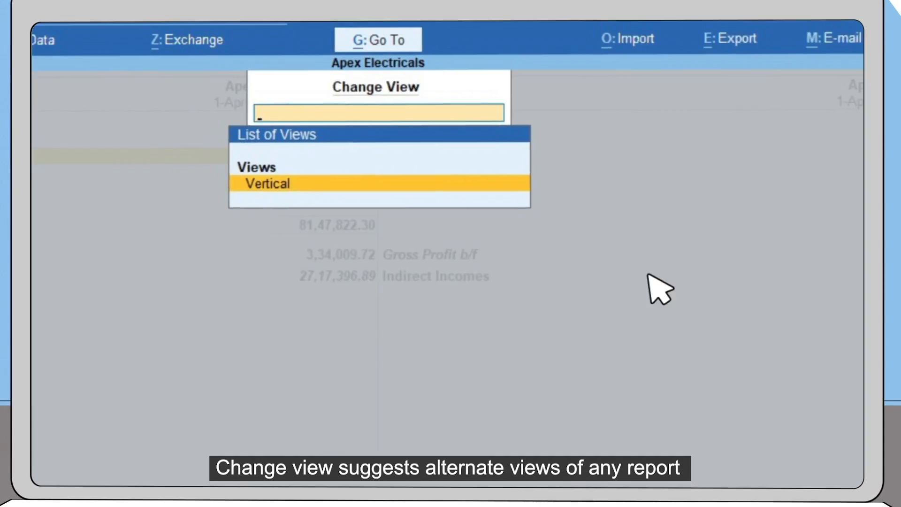
- Show Profit & Loss in Vertical view and select the Sales Accounts row
left_click(265, 183)
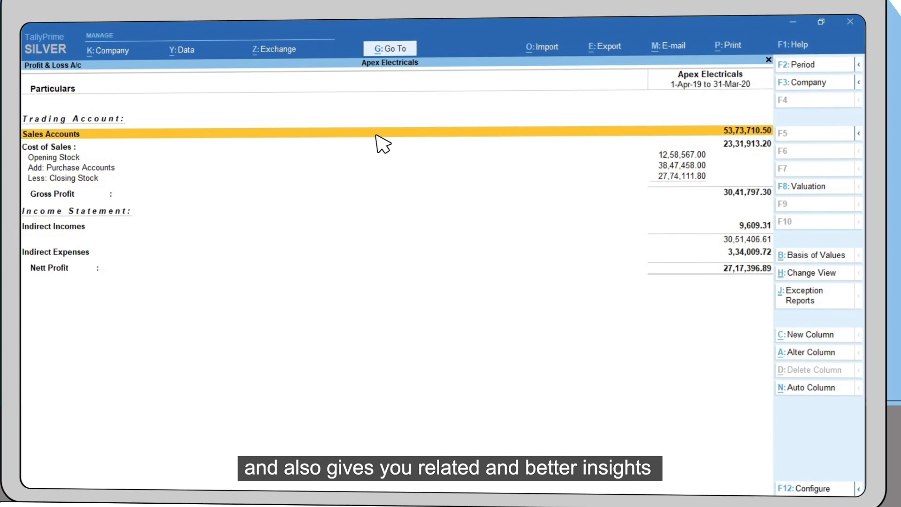
left_click(389, 47)
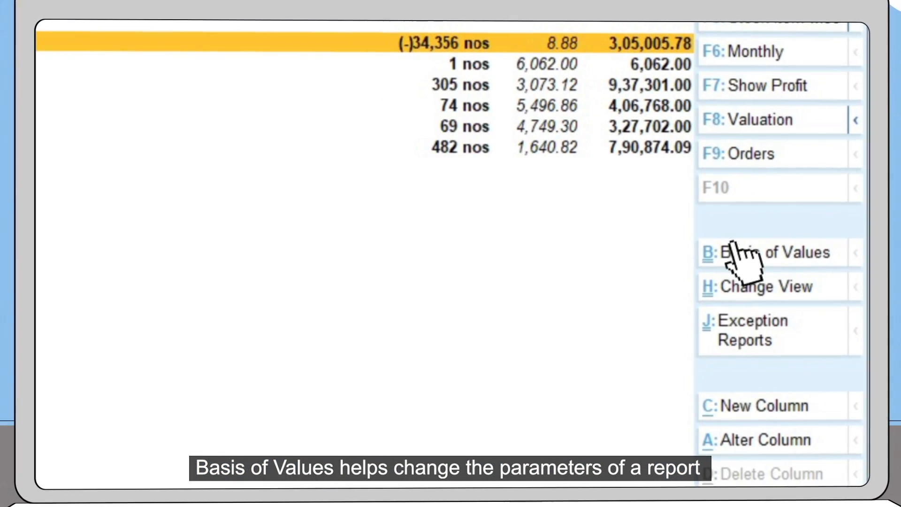
- Revalue Stock Summary closing balances at standard price on a nett stock basis
left_click(770, 253)
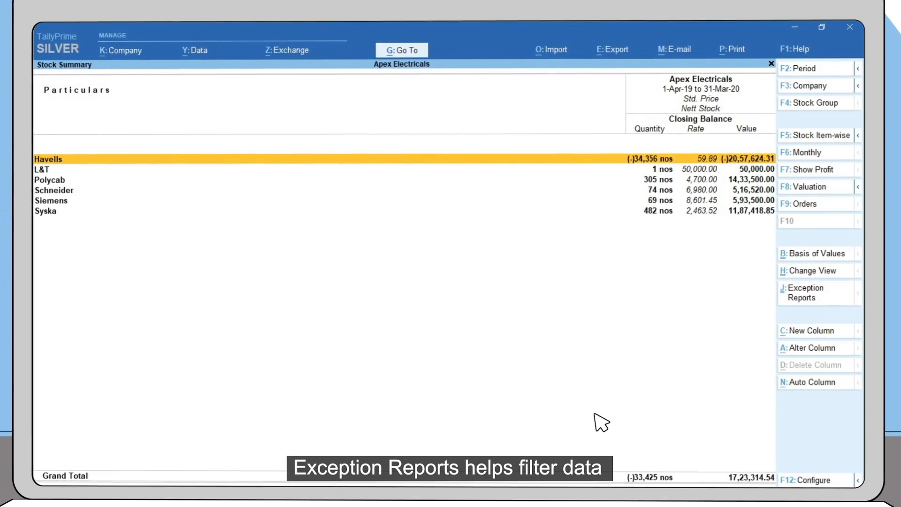
- Open J: Exception Reports from the Stock Summary
left_click(803, 292)
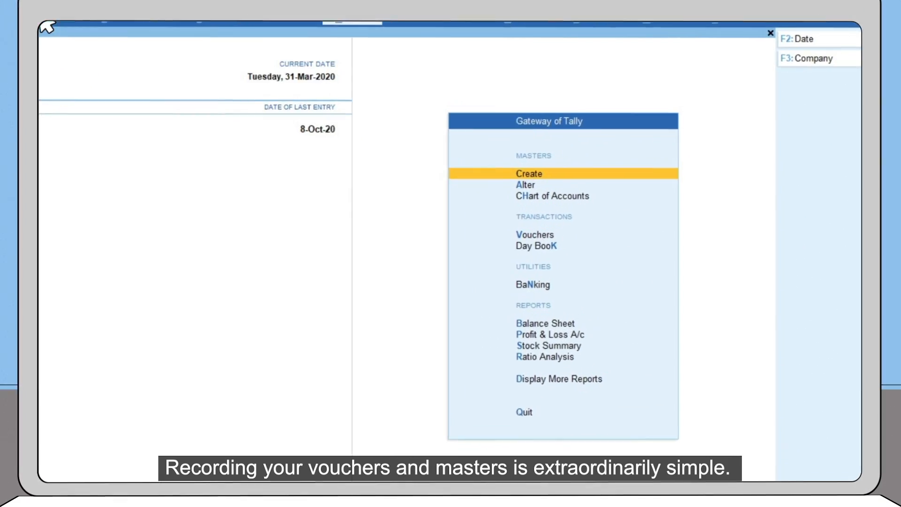
- Open the sales voucher's Dispatch Details under More Details
left_click(528, 173)
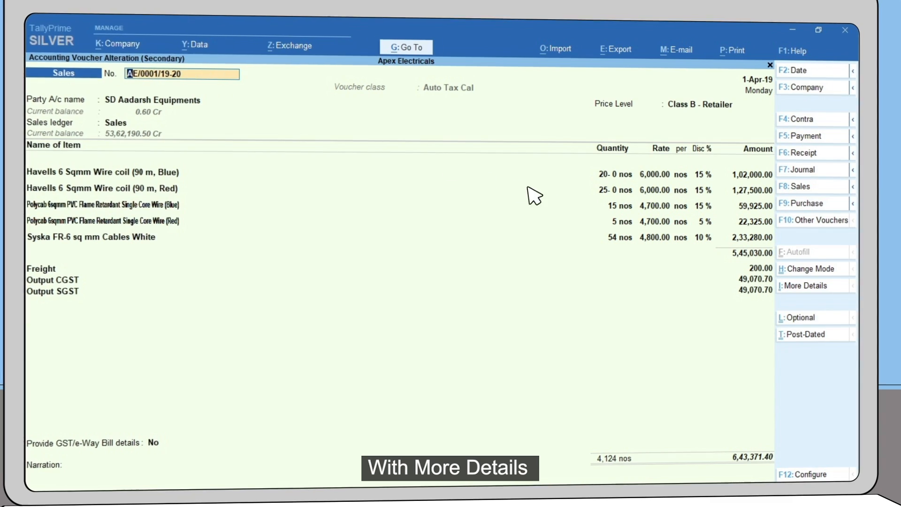
left_click(803, 286)
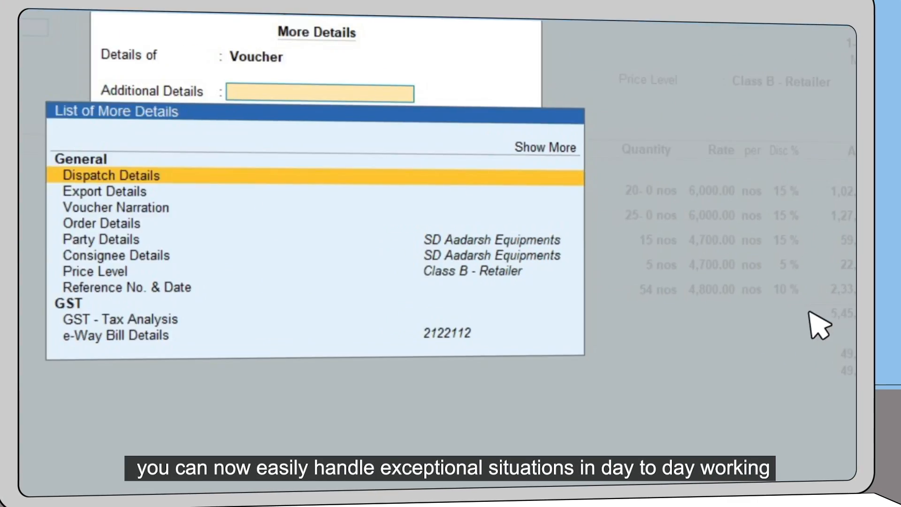
left_click(113, 175)
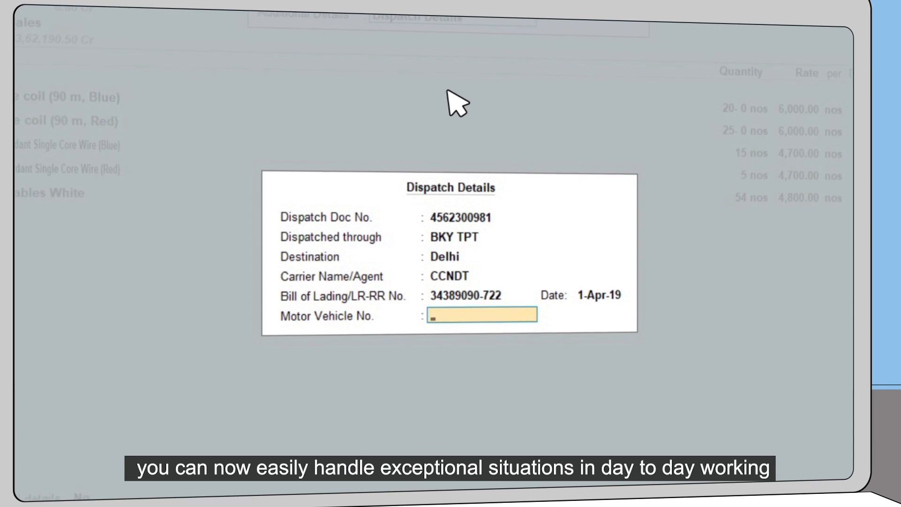